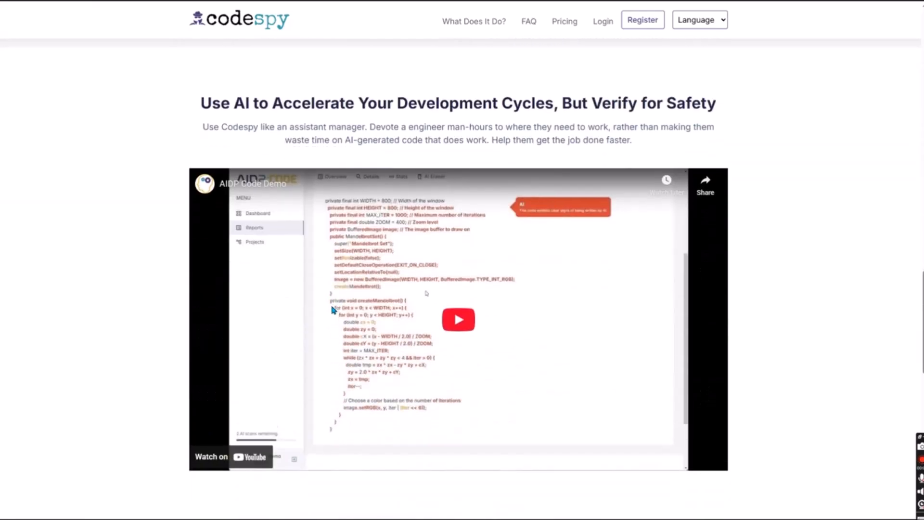
Complete the Register form: name, email, password, Software developer, Youtube, Find AI in my own code, terms ticked
{"action": "left_click", "coordinate": [564, 21]}
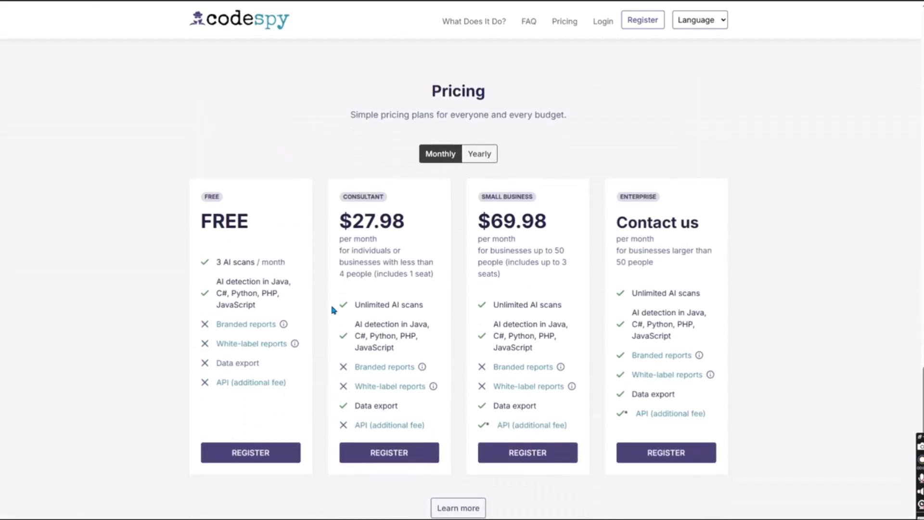
{"action": "scroll", "scroll_direction": "down", "scroll_amount": 3}
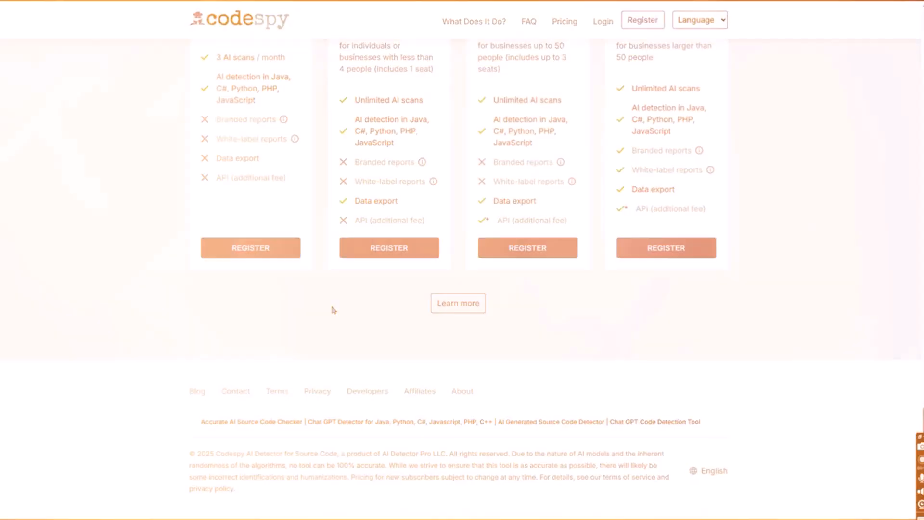
{"action": "scroll", "scroll_direction": "up", "scroll_amount": 3}
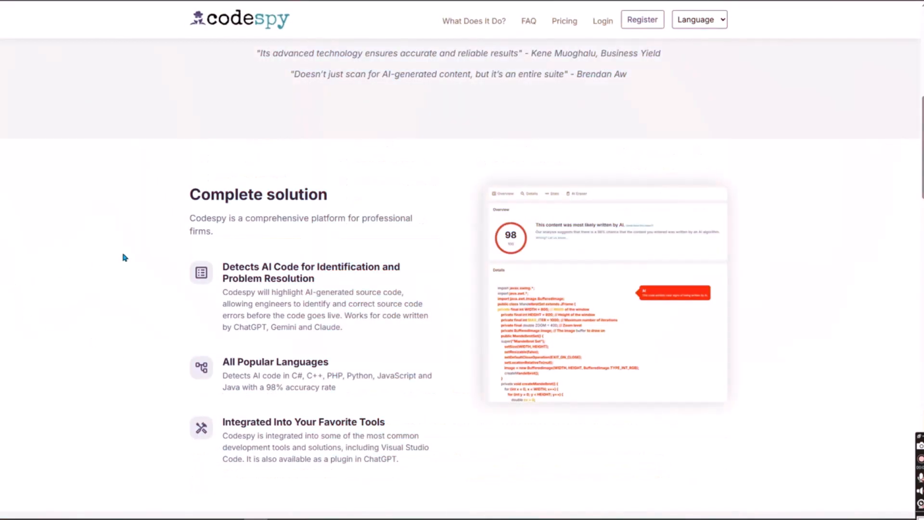
{"action": "mouse_move", "coordinate": [464, 335]}
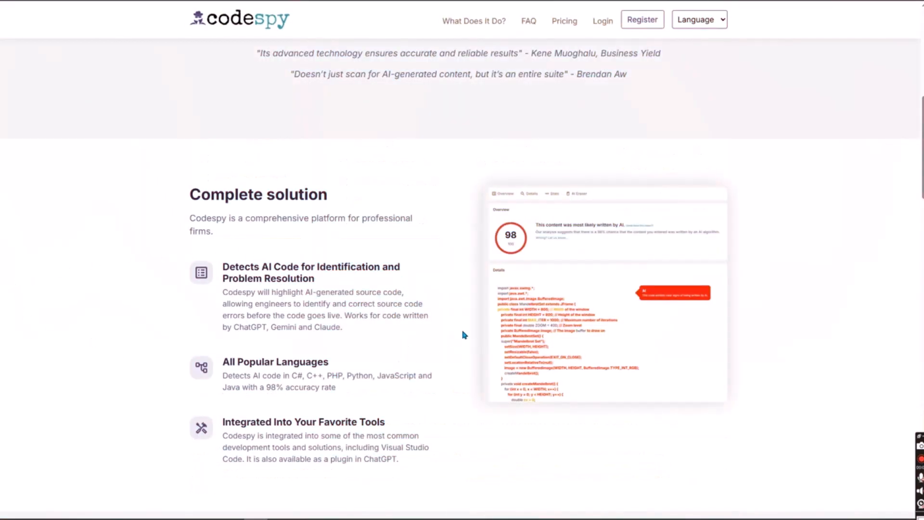
{"action": "scroll", "scroll_direction": "down", "scroll_amount": 3}
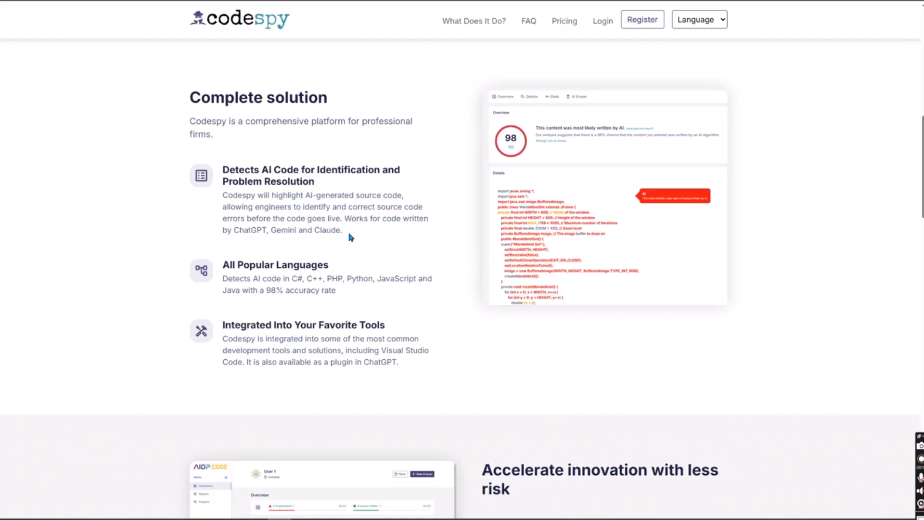
{"action": "scroll", "scroll_direction": "down", "scroll_amount": 3}
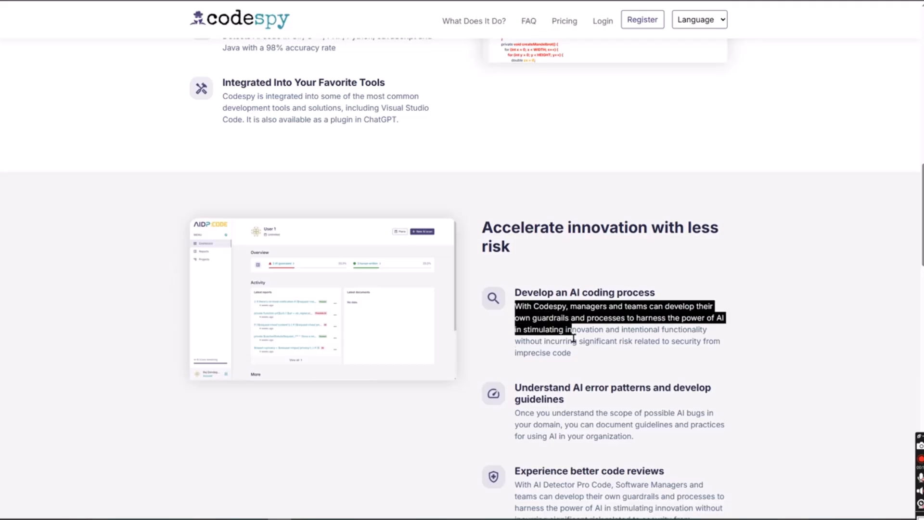
{"action": "scroll", "scroll_direction": "up", "scroll_amount": 3}
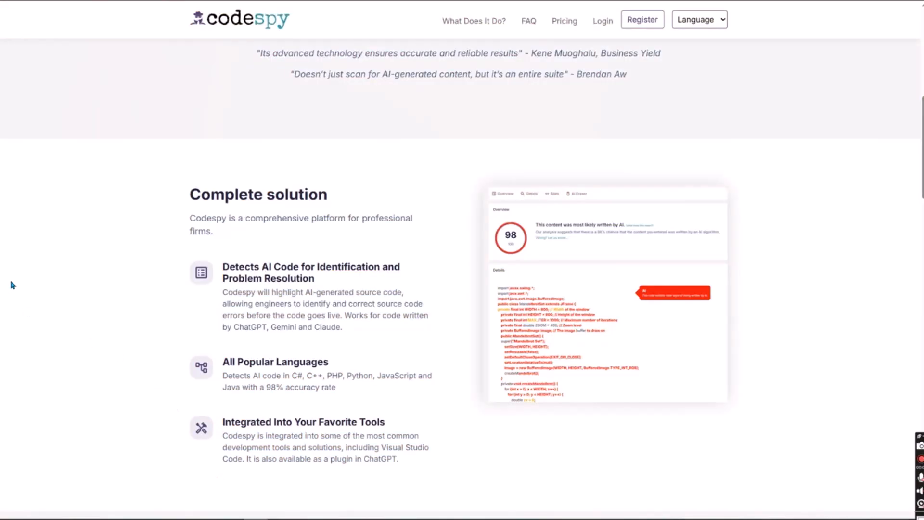
{"action": "mouse_move", "coordinate": [399, 365]}
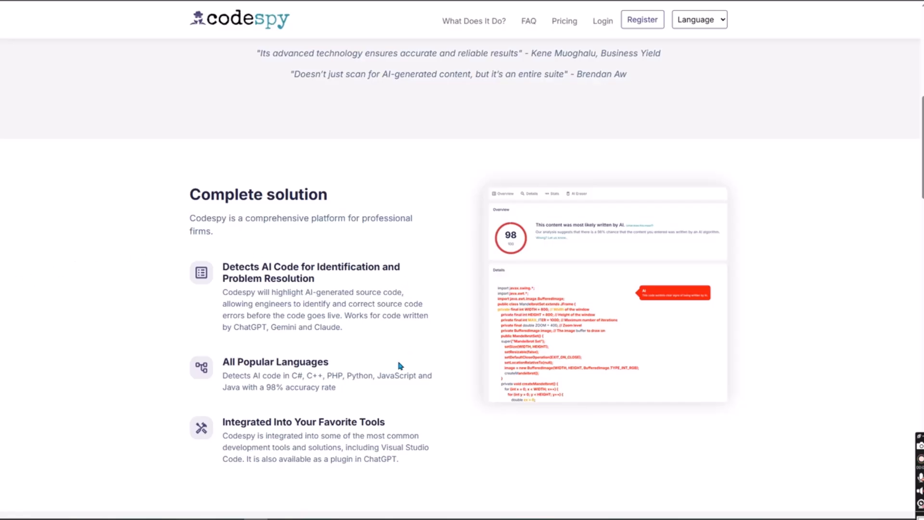
{"action": "scroll", "scroll_direction": "down", "scroll_amount": 3}
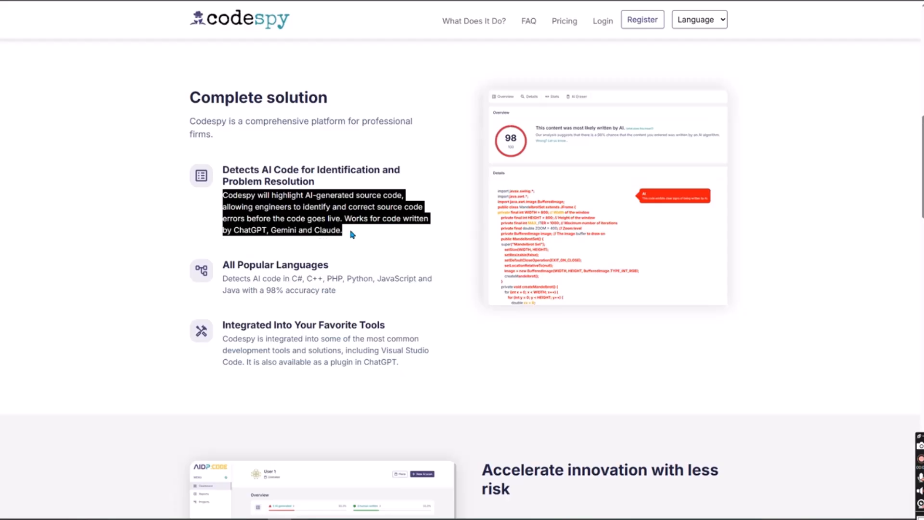
{"action": "scroll", "scroll_direction": "down", "scroll_amount": 3}
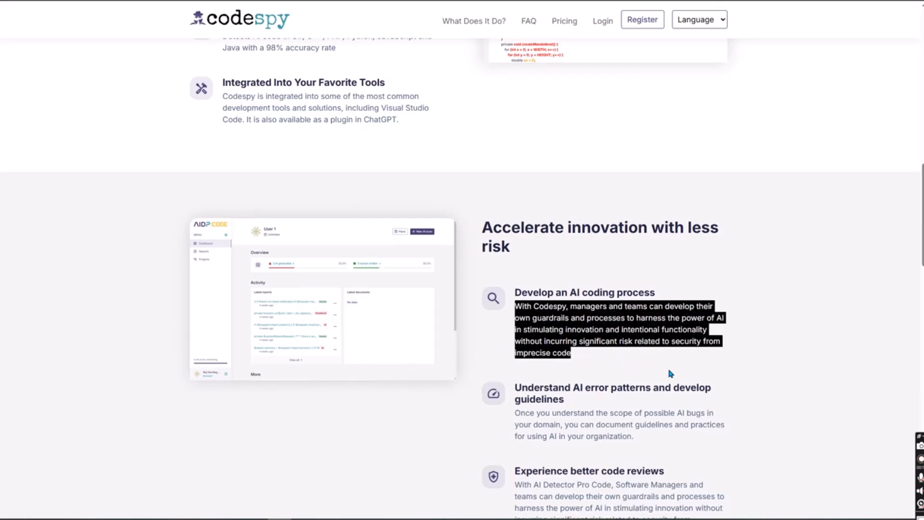
{"action": "left_click", "coordinate": [669, 373]}
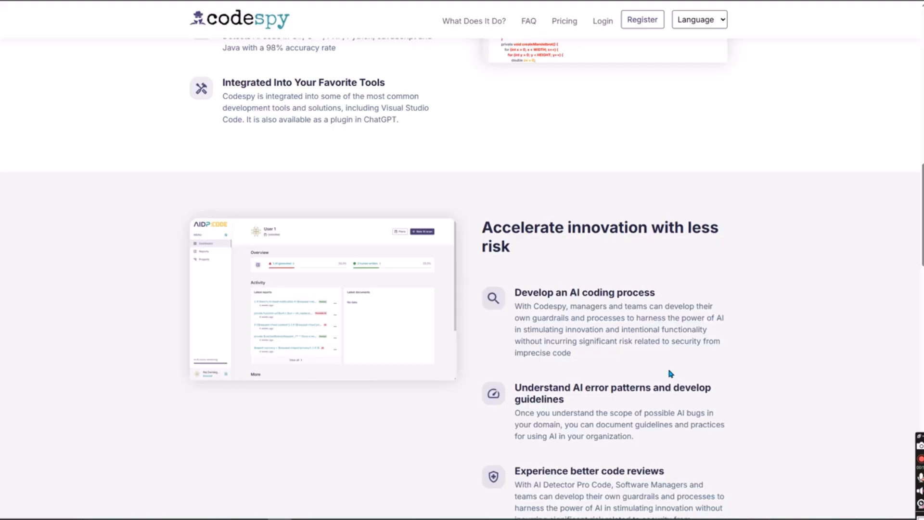
{"action": "scroll", "scroll_direction": "down", "scroll_amount": 3}
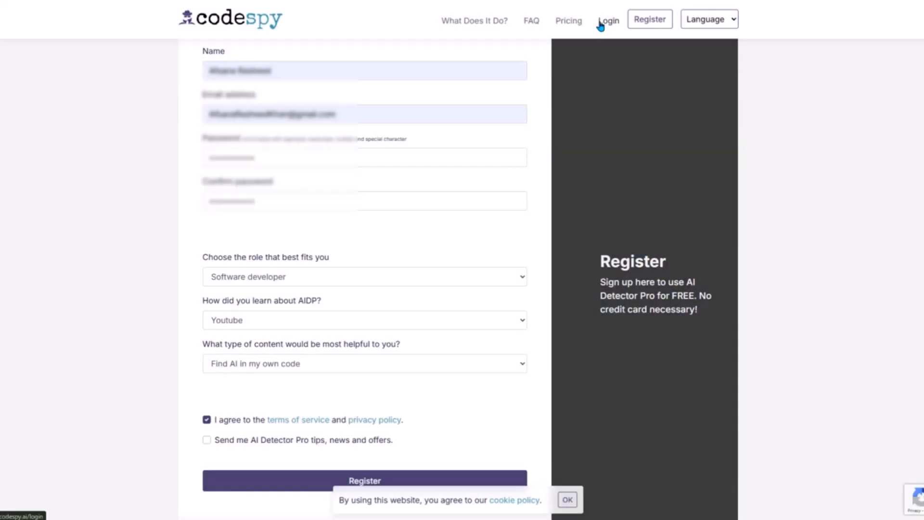
{"action": "mouse_move", "coordinate": [332, 97]}
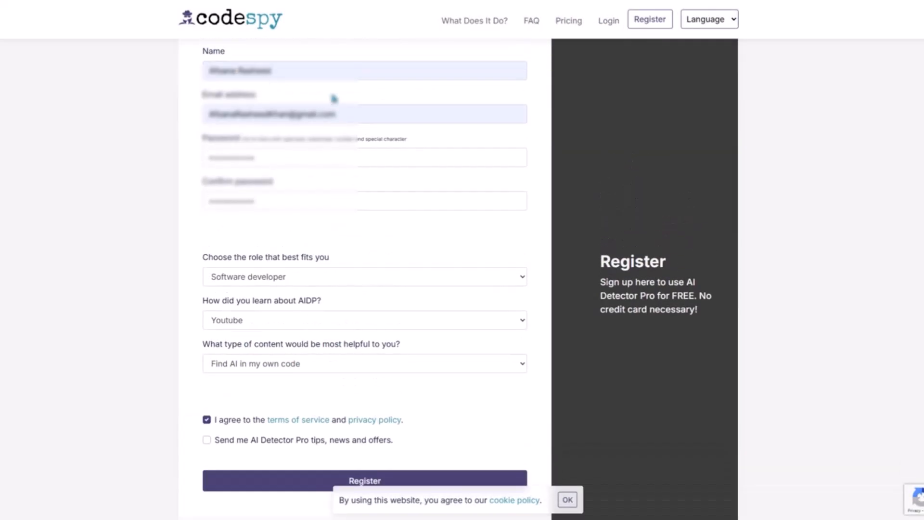
{"action": "scroll", "scroll_direction": "down", "scroll_amount": 3}
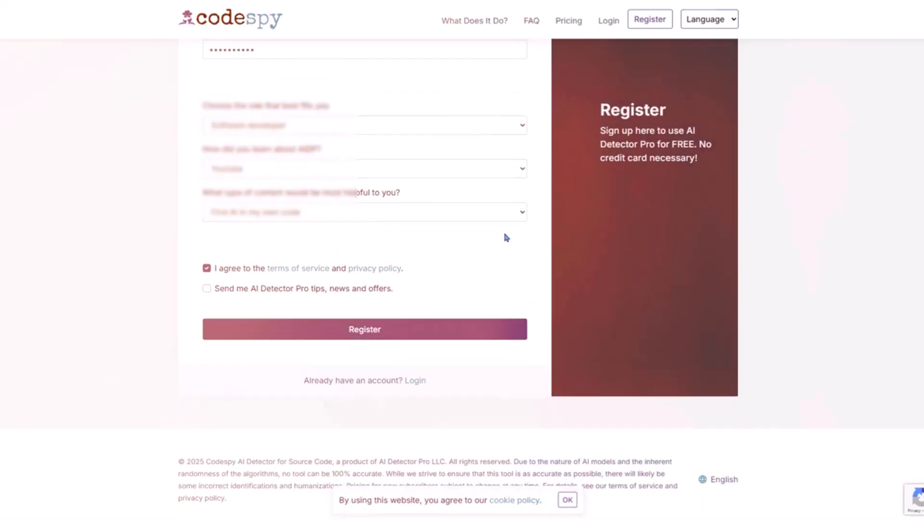
Submit the registration to reach the Codespy dashboard showing two free AI scans
{"action": "left_click", "coordinate": [364, 329]}
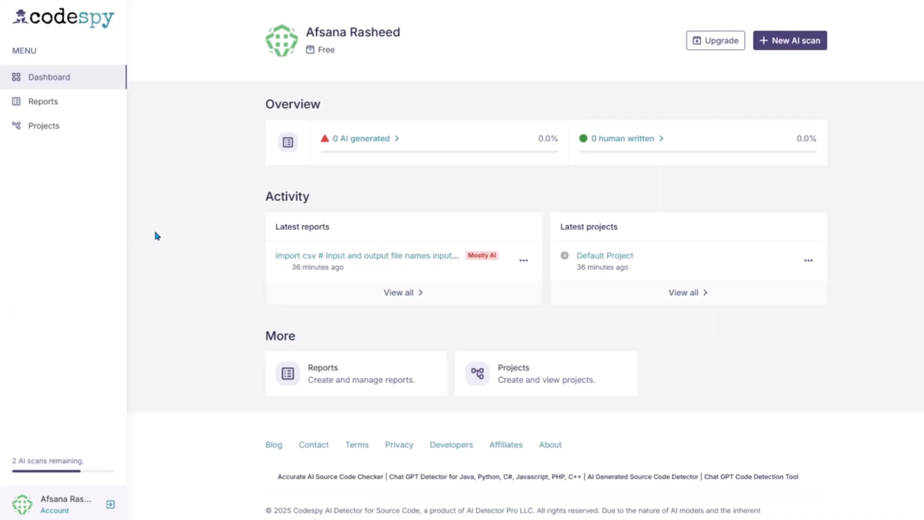
{"action": "mouse_move", "coordinate": [126, 76]}
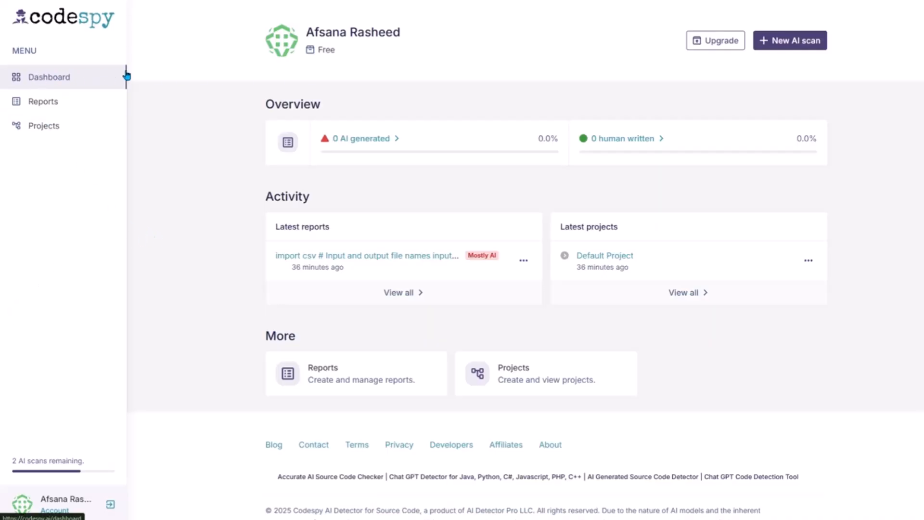
{"action": "mouse_move", "coordinate": [360, 149]}
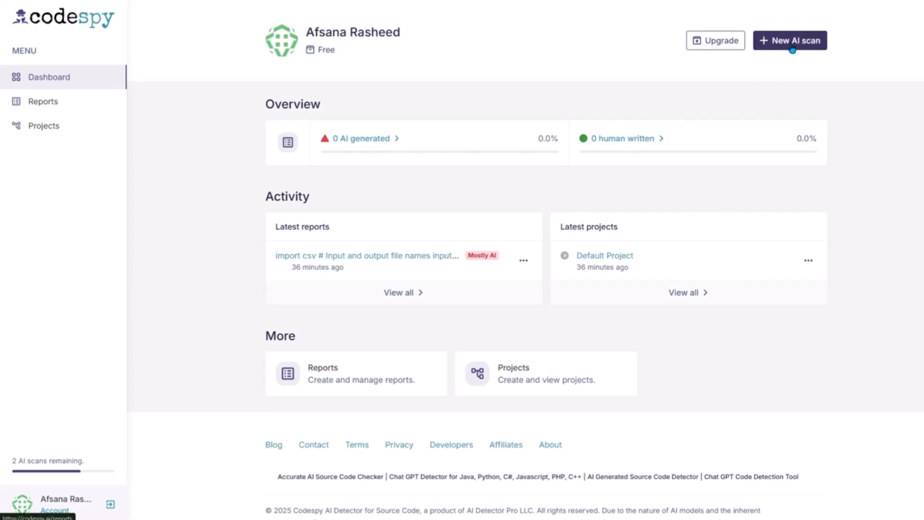
{"action": "mouse_move", "coordinate": [688, 68]}
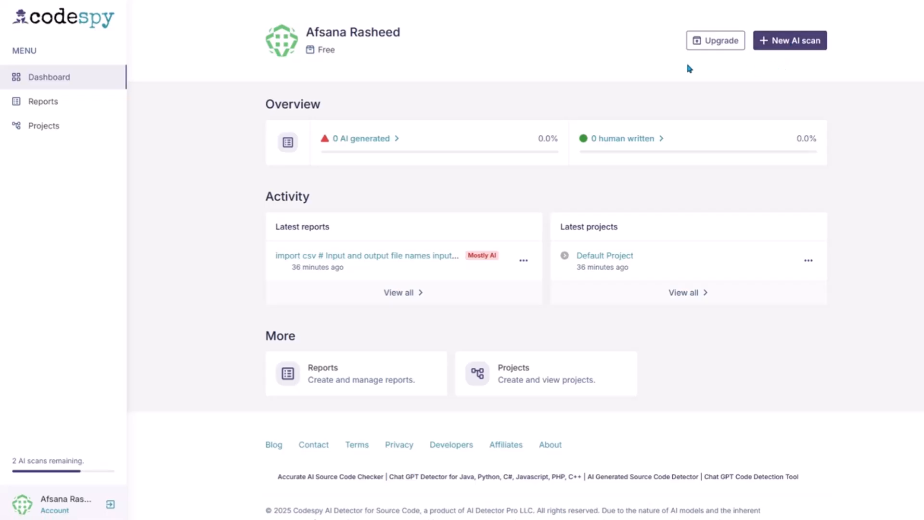
{"action": "mouse_move", "coordinate": [272, 160]}
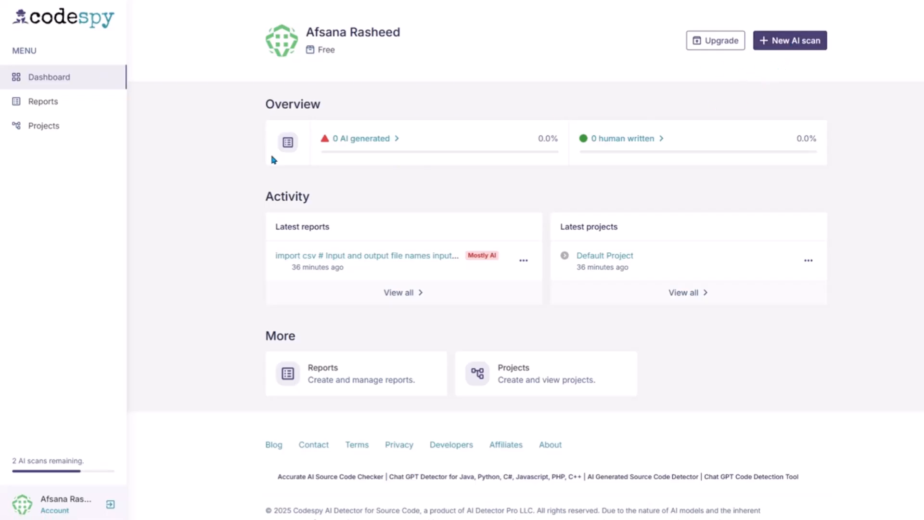
{"action": "mouse_move", "coordinate": [677, 286]}
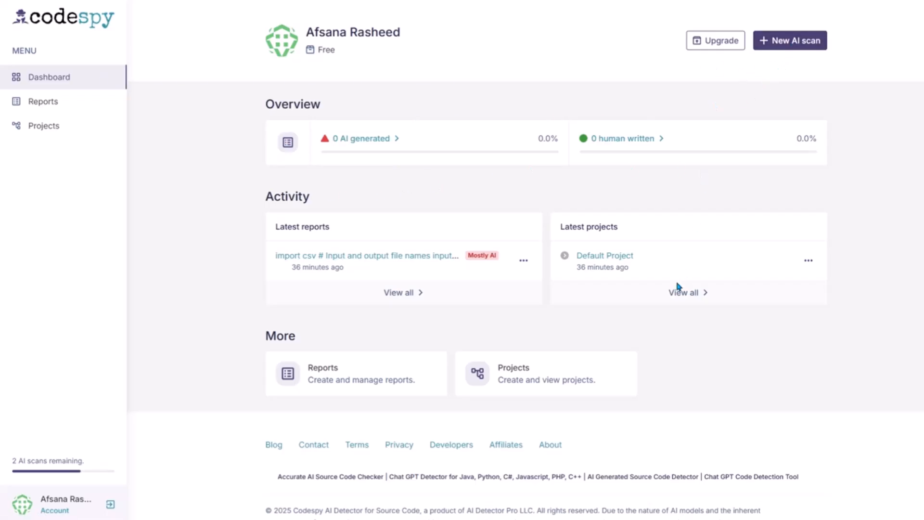
{"action": "mouse_move", "coordinate": [668, 282]}
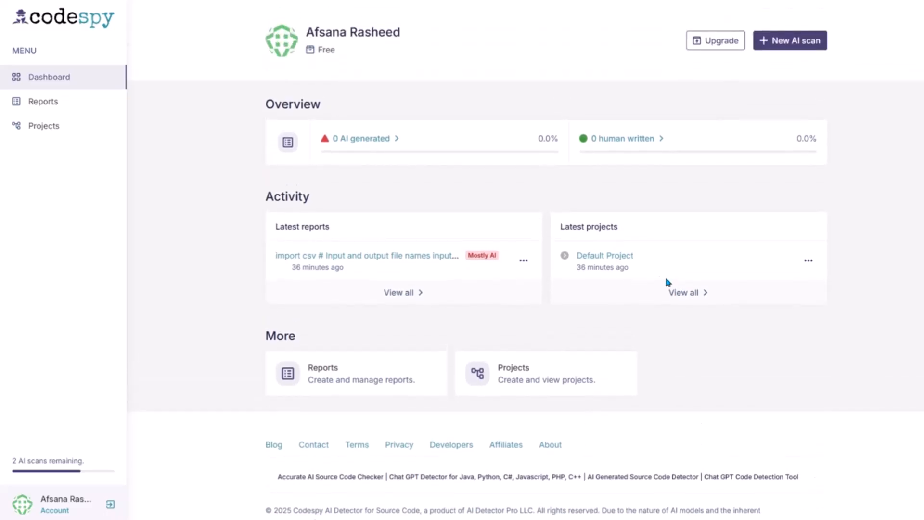
{"action": "mouse_move", "coordinate": [660, 248]}
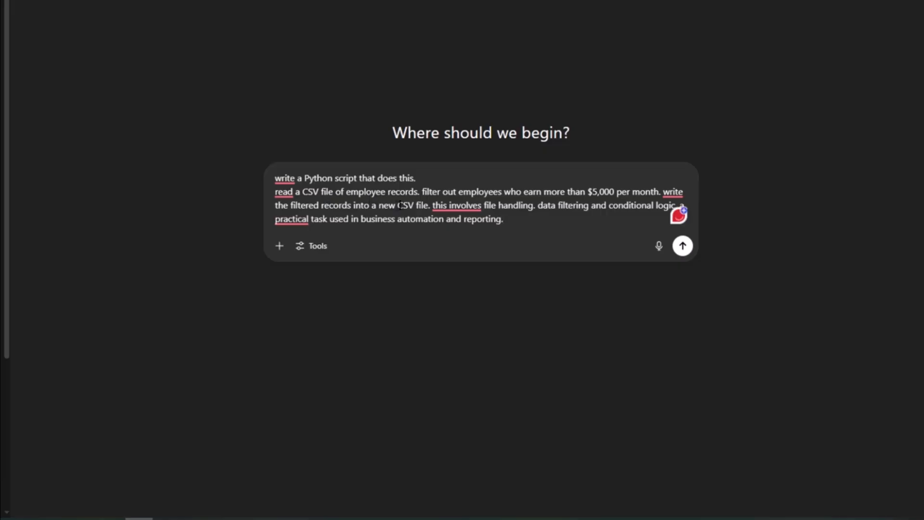
Send ChatGPT the prompt for a Python script keeping employees earning at most $5,000
{"action": "left_click", "coordinate": [678, 215]}
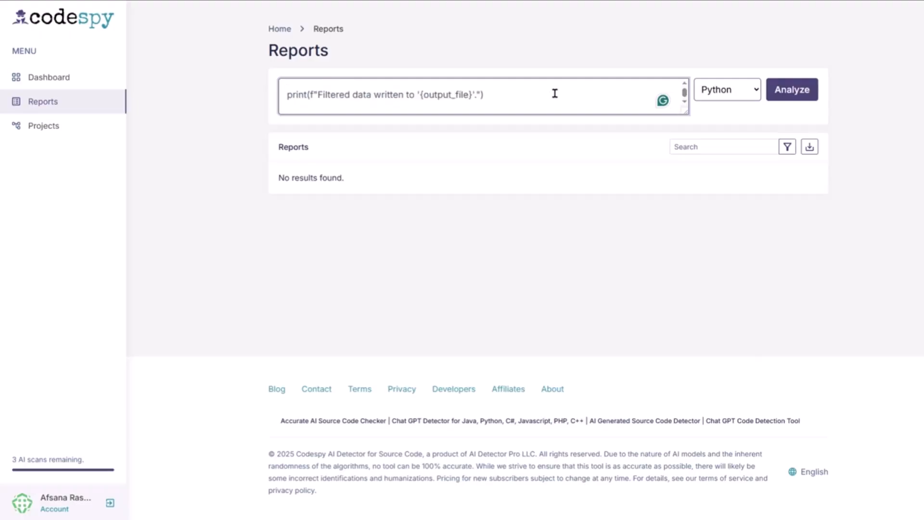
Paste the ChatGPT script into a new Codespy Reports scan with Python as the language
{"action": "left_click", "coordinate": [791, 89]}
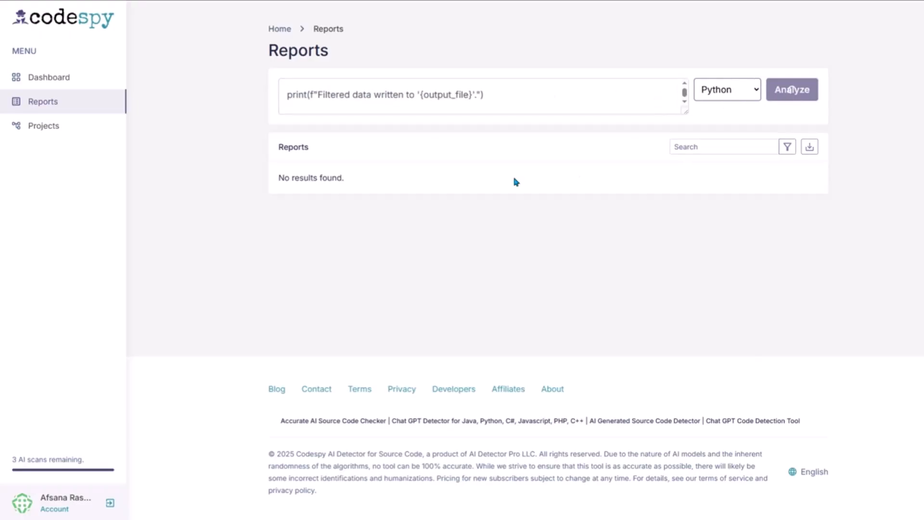
{"action": "left_click", "coordinate": [792, 89]}
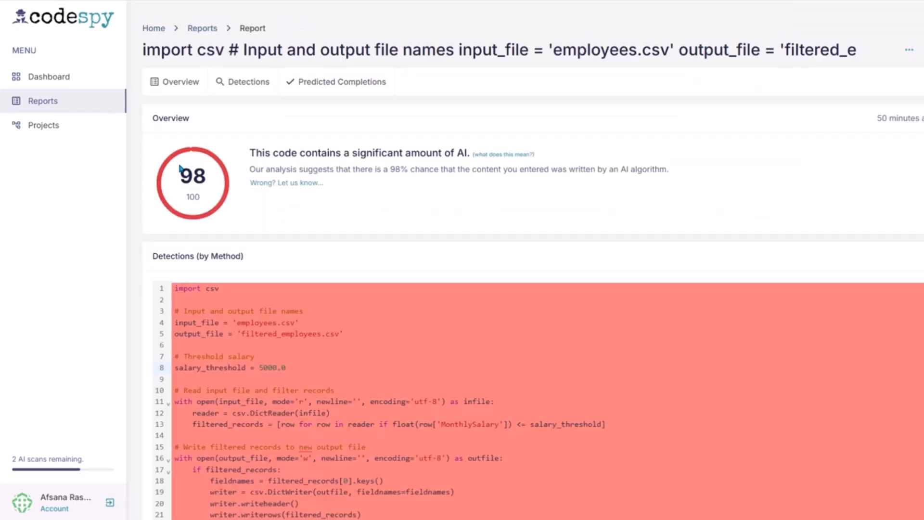
{"action": "mouse_move", "coordinate": [188, 221]}
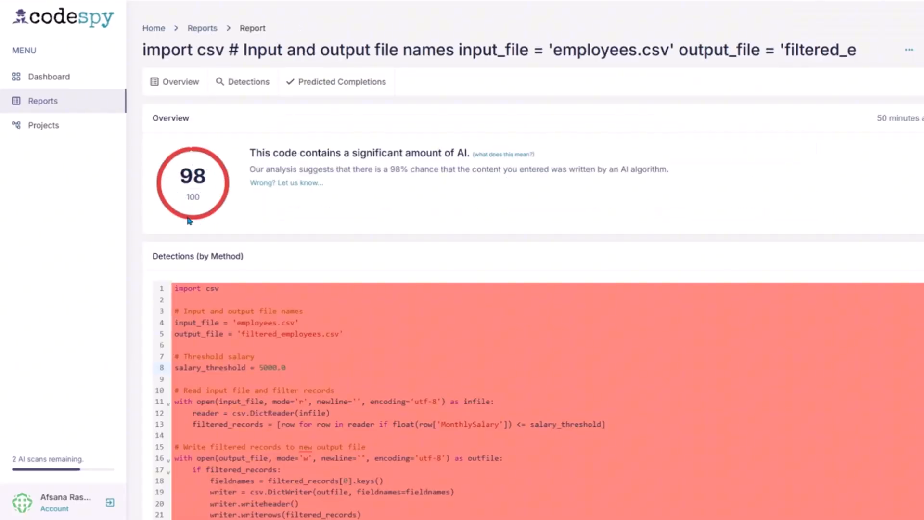
{"action": "mouse_move", "coordinate": [249, 168]}
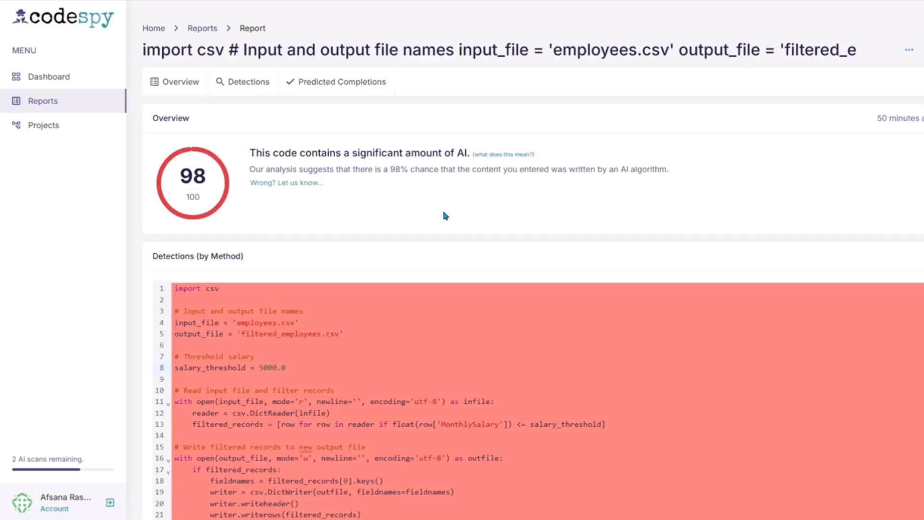
{"action": "scroll", "scroll_direction": "down", "scroll_amount": 3}
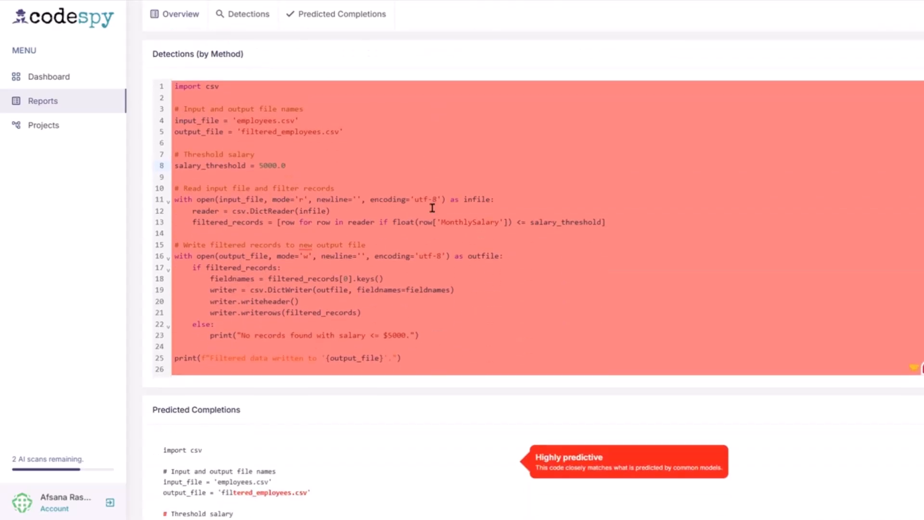
{"action": "scroll", "scroll_direction": "down", "scroll_amount": 3}
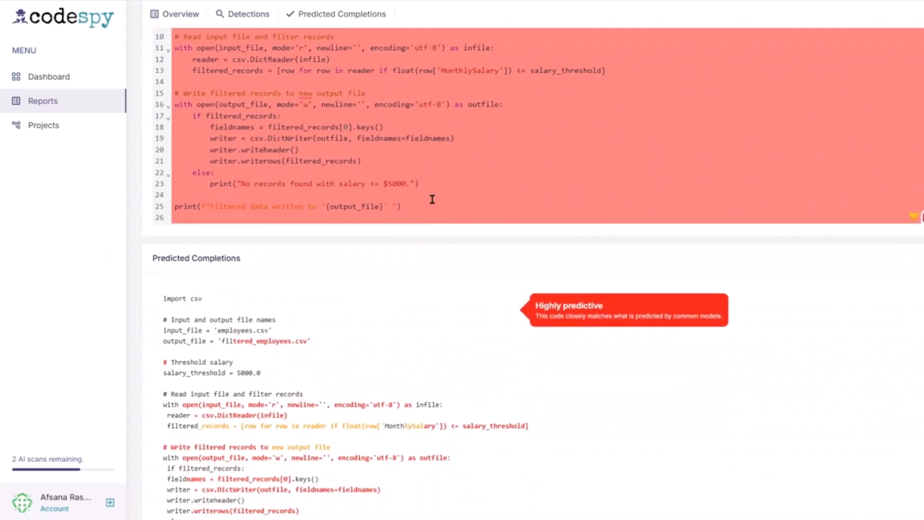
{"action": "scroll", "scroll_direction": "down", "scroll_amount": 3}
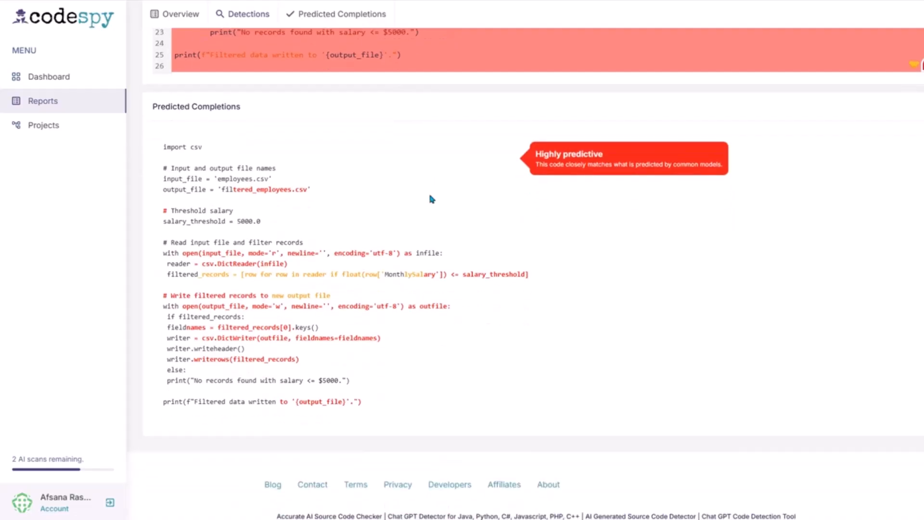
{"action": "scroll", "scroll_direction": "up", "scroll_amount": 3}
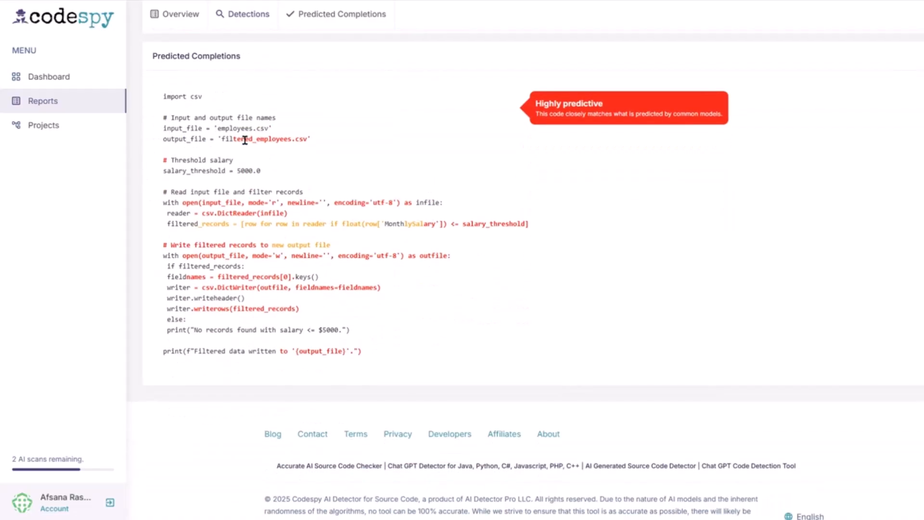
{"action": "mouse_move", "coordinate": [294, 177]}
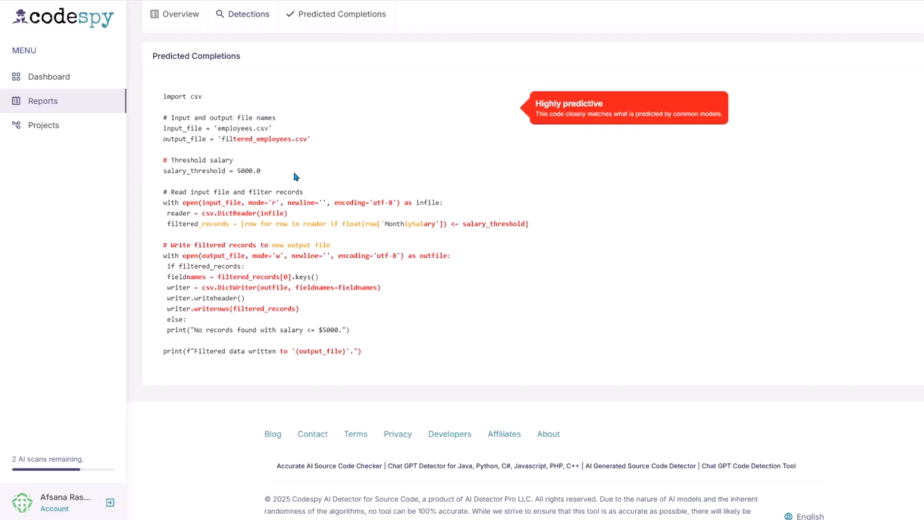
{"action": "mouse_move", "coordinate": [406, 203]}
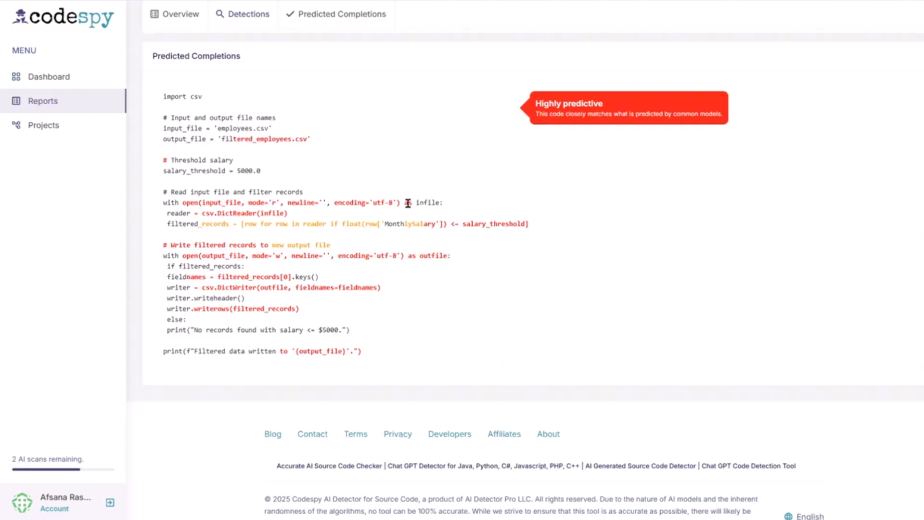
{"action": "scroll", "scroll_direction": "up", "scroll_amount": 3}
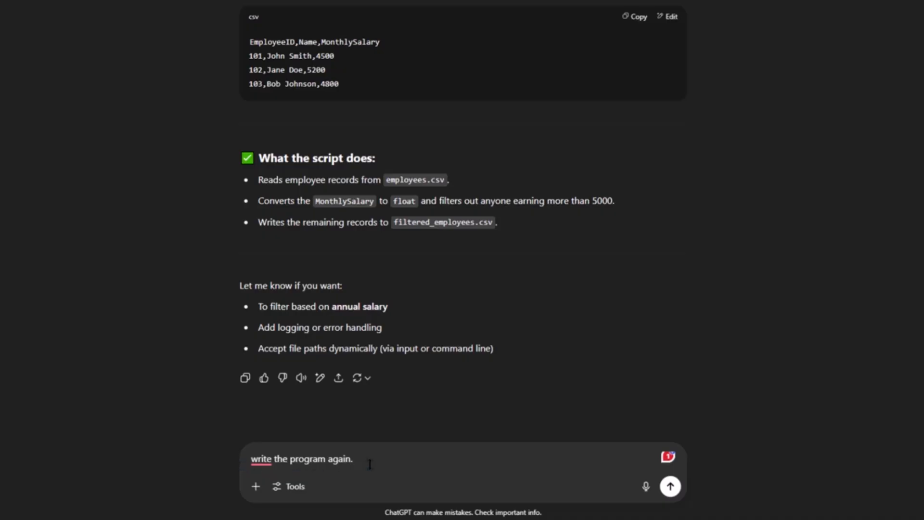
Ask ChatGPT to rewrite the salary-filtering script as a JavaScript program
{"action": "left_click", "coordinate": [670, 485]}
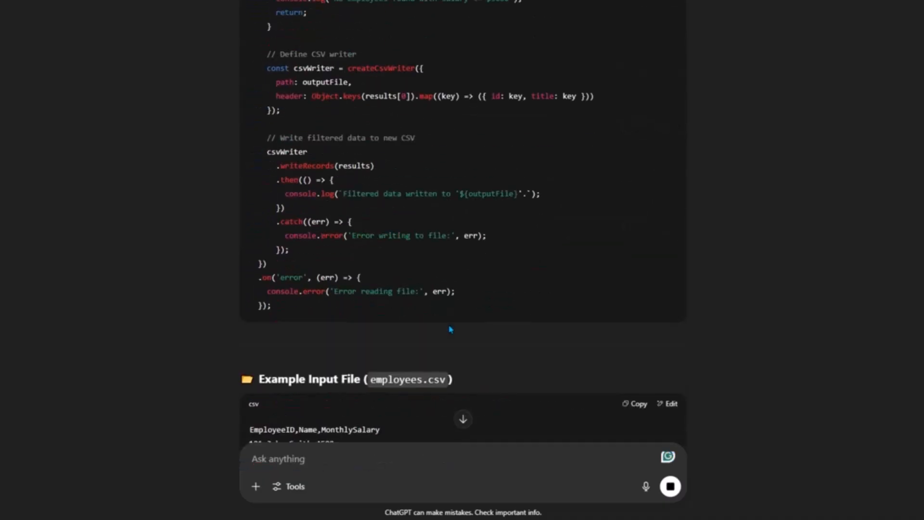
{"action": "left_click", "coordinate": [792, 89]}
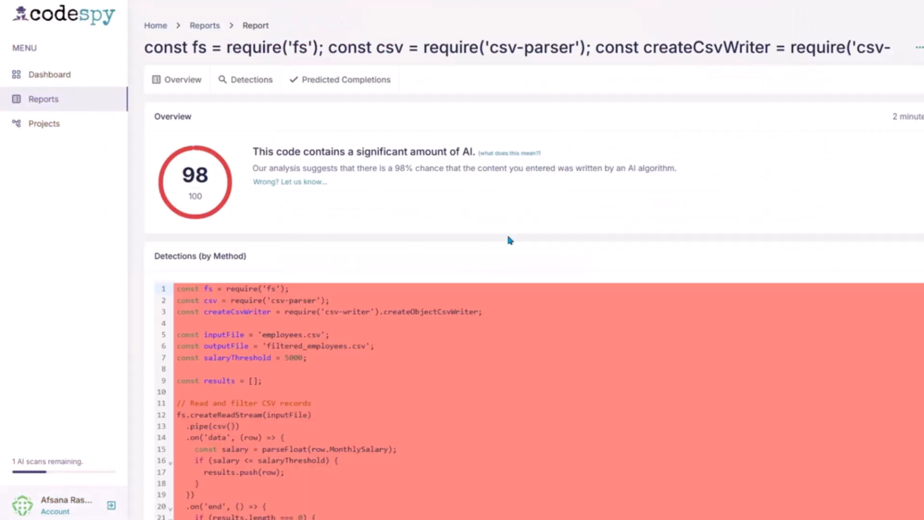
{"action": "mouse_move", "coordinate": [344, 192]}
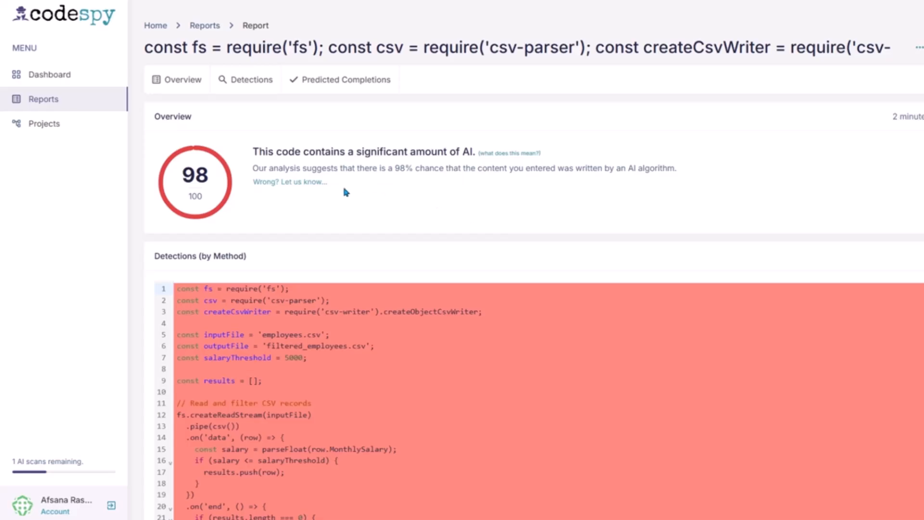
Read the JavaScript report's Overview, Detections and Predicted Completions, then return to Reports
{"action": "scroll", "scroll_direction": "down", "scroll_amount": 3}
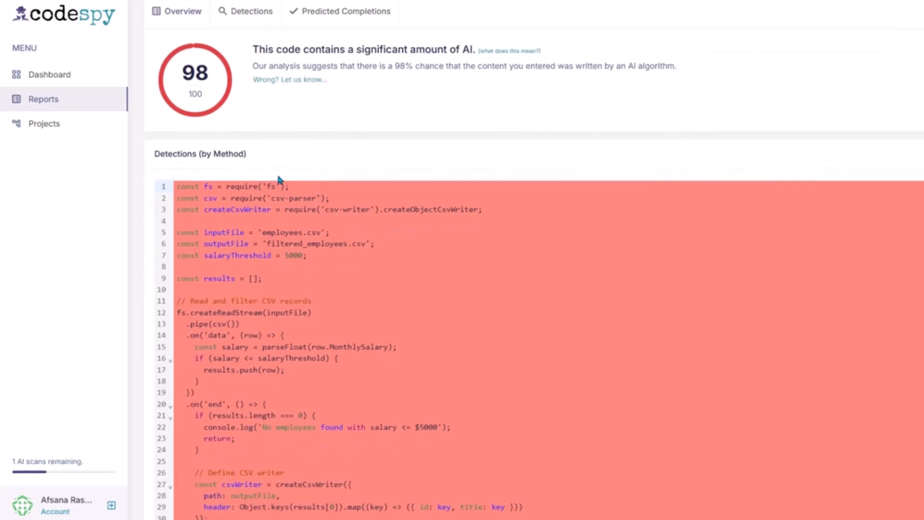
{"action": "mouse_move", "coordinate": [221, 78]}
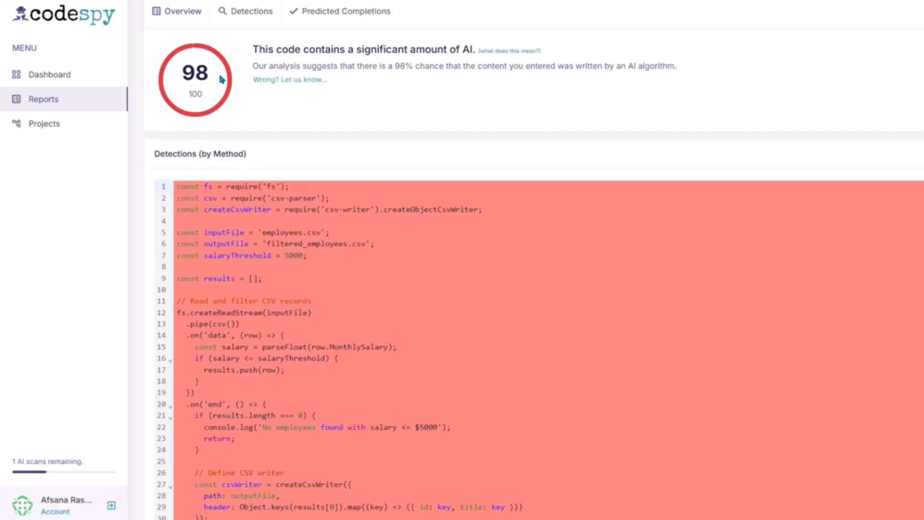
{"action": "scroll", "scroll_direction": "down", "scroll_amount": 3}
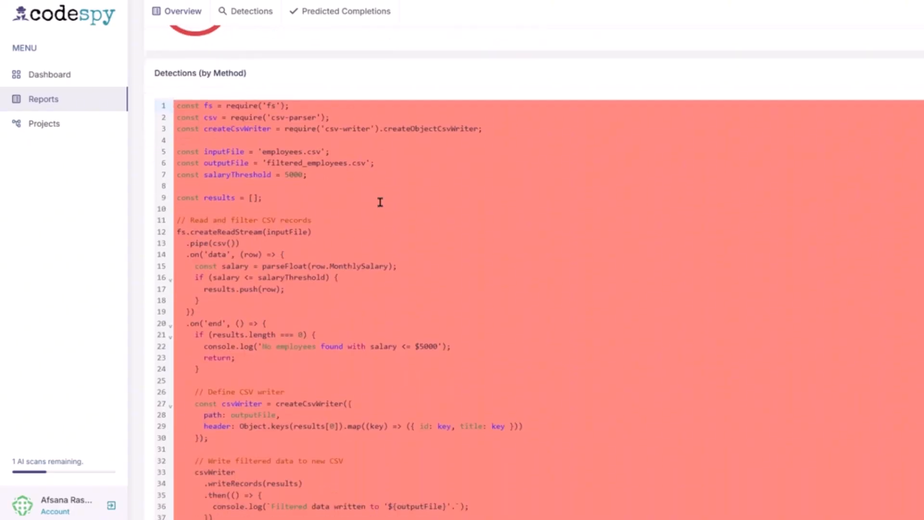
{"action": "scroll", "scroll_direction": "down", "scroll_amount": 3}
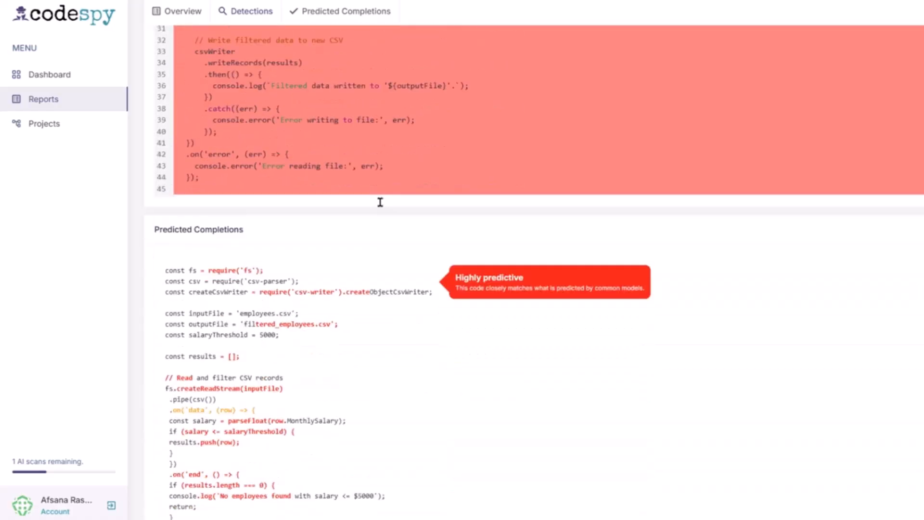
{"action": "left_click", "coordinate": [42, 99]}
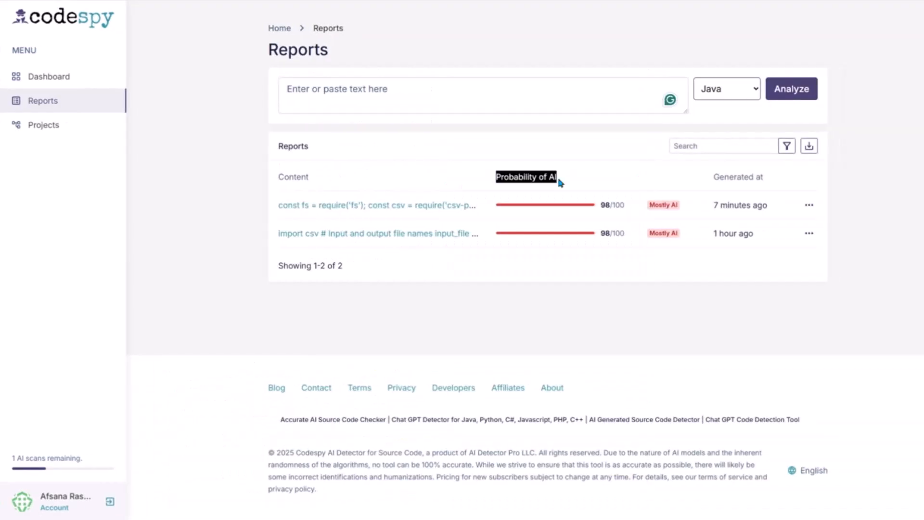
{"action": "mouse_move", "coordinate": [632, 214]}
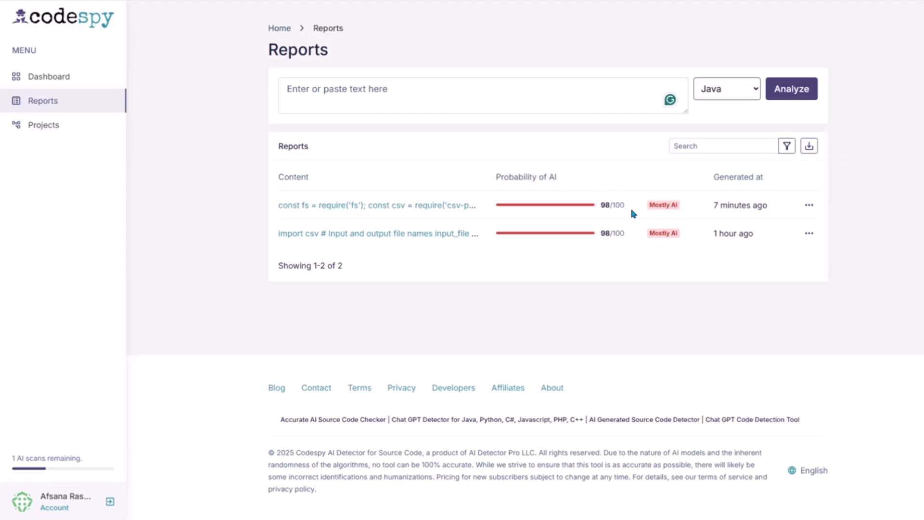
{"action": "mouse_move", "coordinate": [744, 205]}
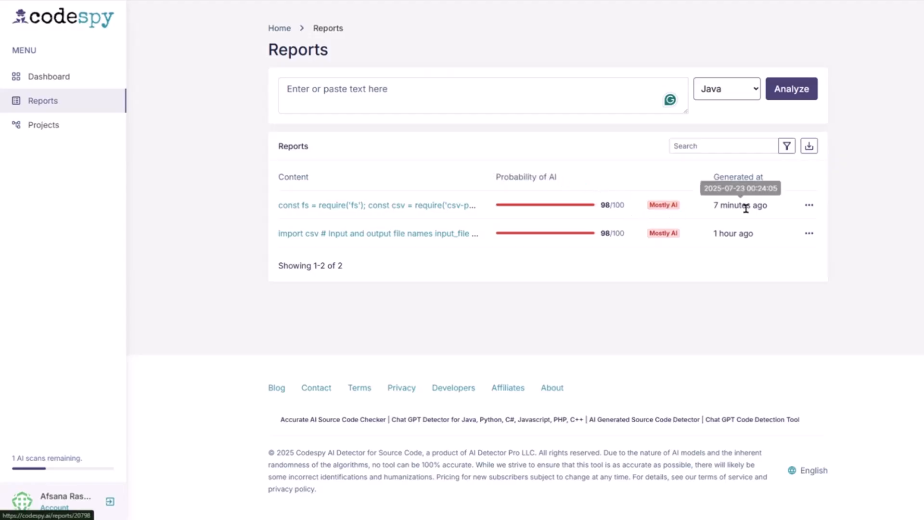
{"action": "mouse_move", "coordinate": [663, 243]}
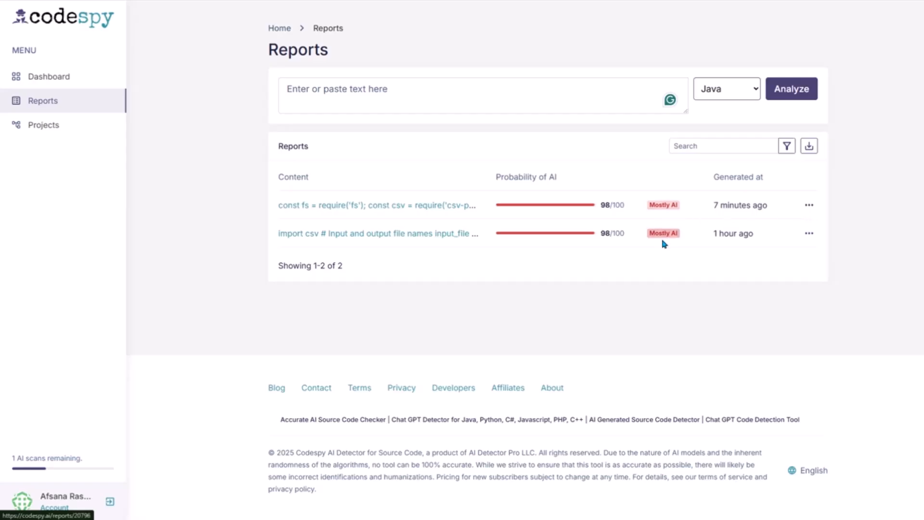
{"action": "mouse_move", "coordinate": [794, 199]}
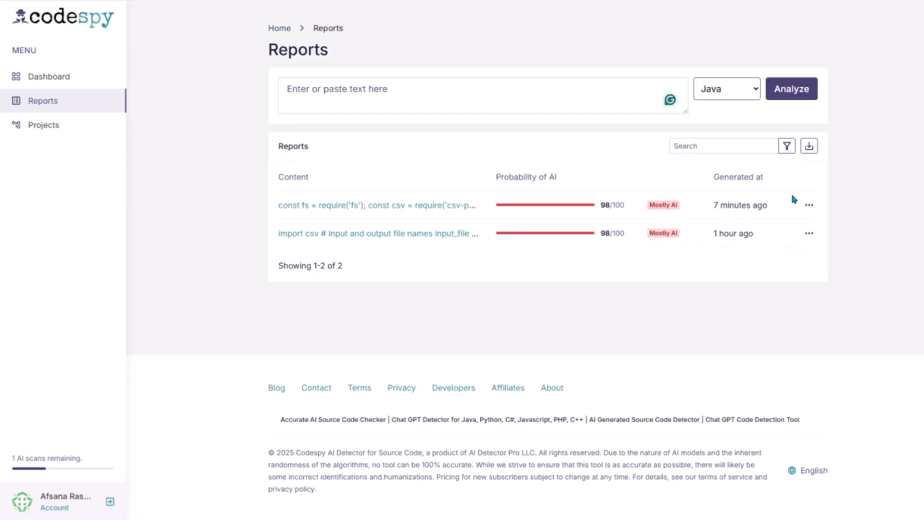
Close the language dropdown leaving Java, then open the JavaScript report's ⋯ action menu
{"action": "left_click", "coordinate": [727, 89]}
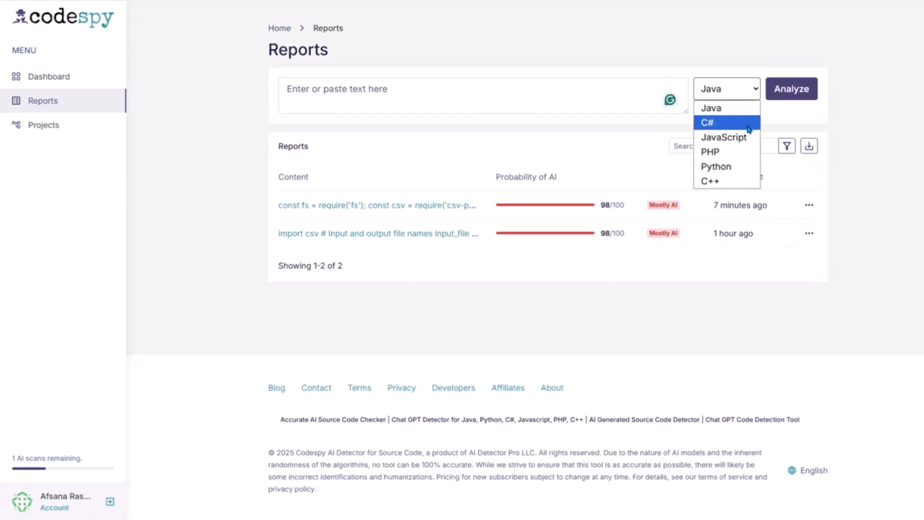
{"action": "mouse_move", "coordinate": [726, 181]}
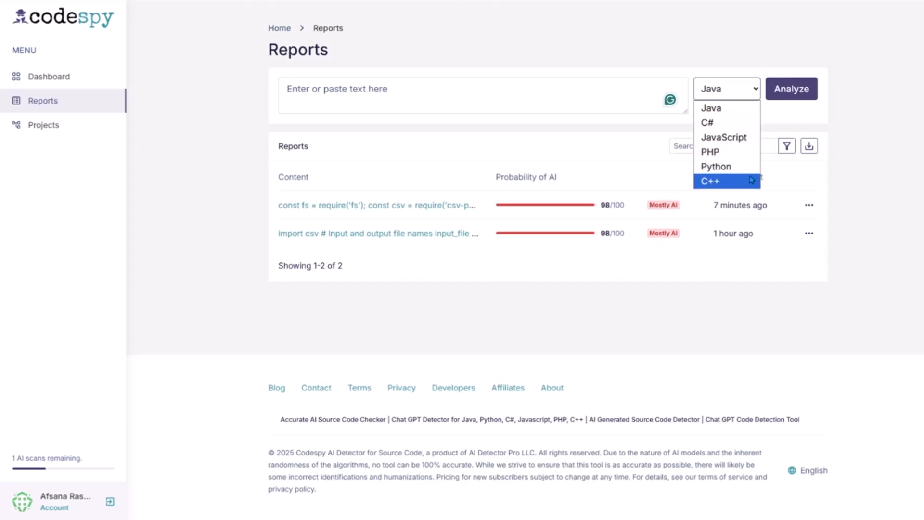
{"action": "mouse_move", "coordinate": [726, 123]}
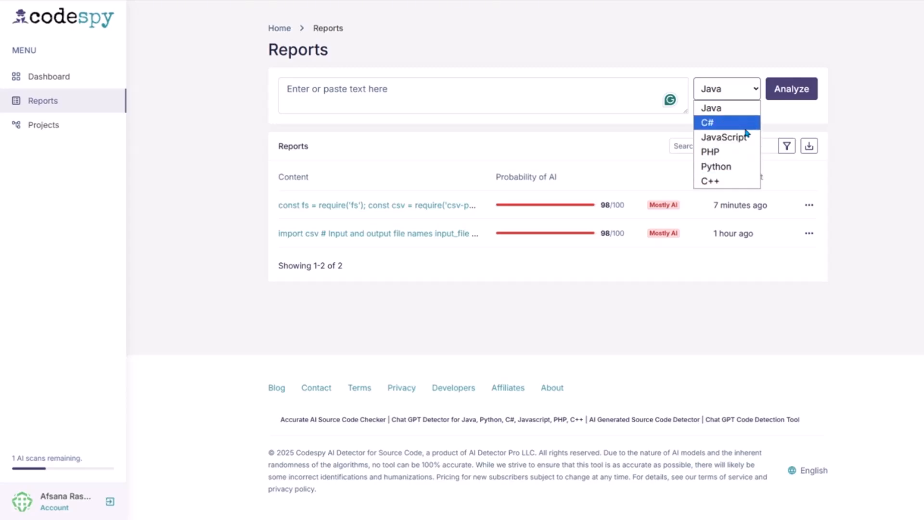
{"action": "mouse_move", "coordinate": [710, 181]}
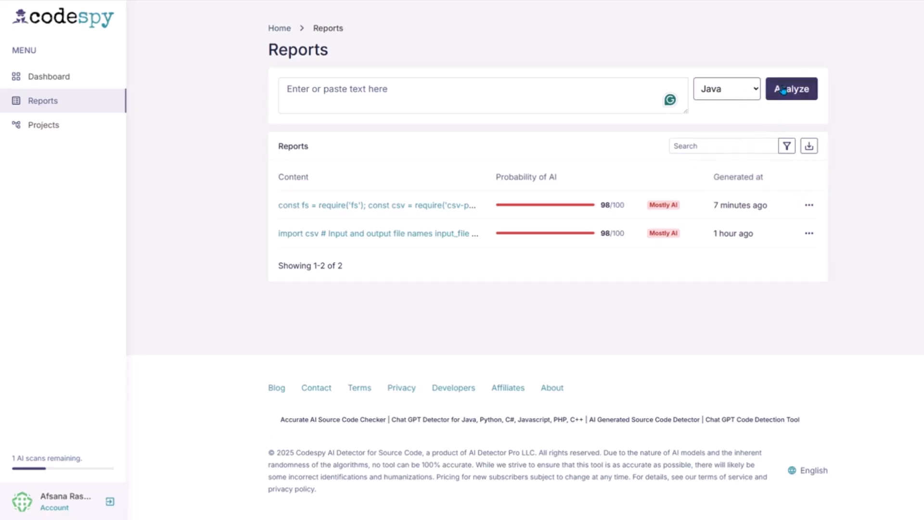
{"action": "mouse_move", "coordinate": [635, 264]}
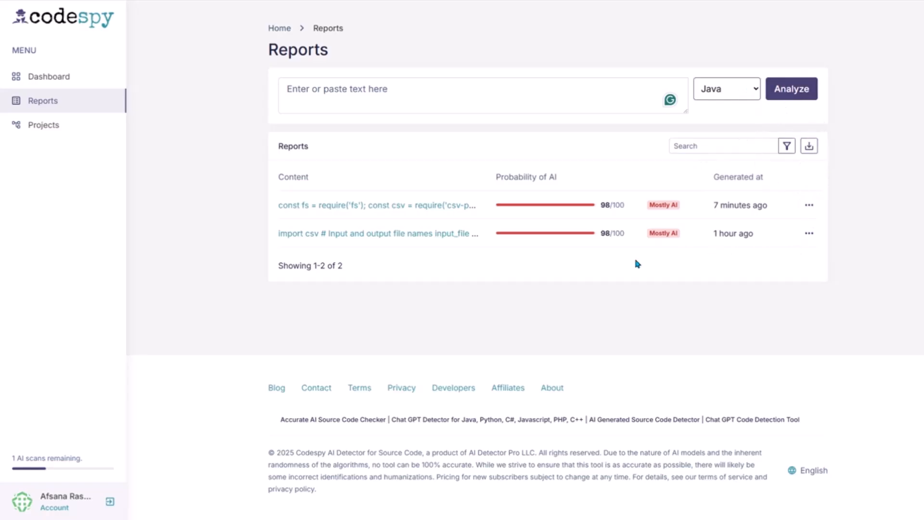
{"action": "mouse_move", "coordinate": [561, 273]}
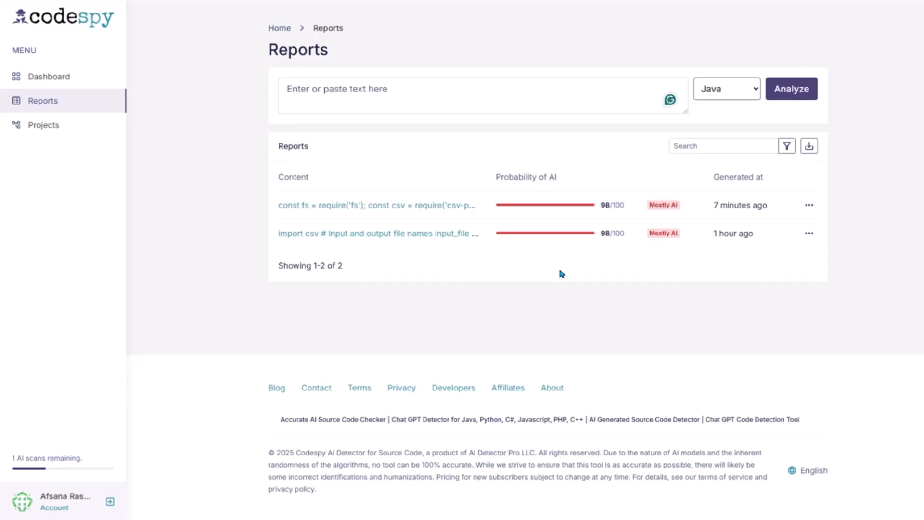
{"action": "mouse_move", "coordinate": [809, 204]}
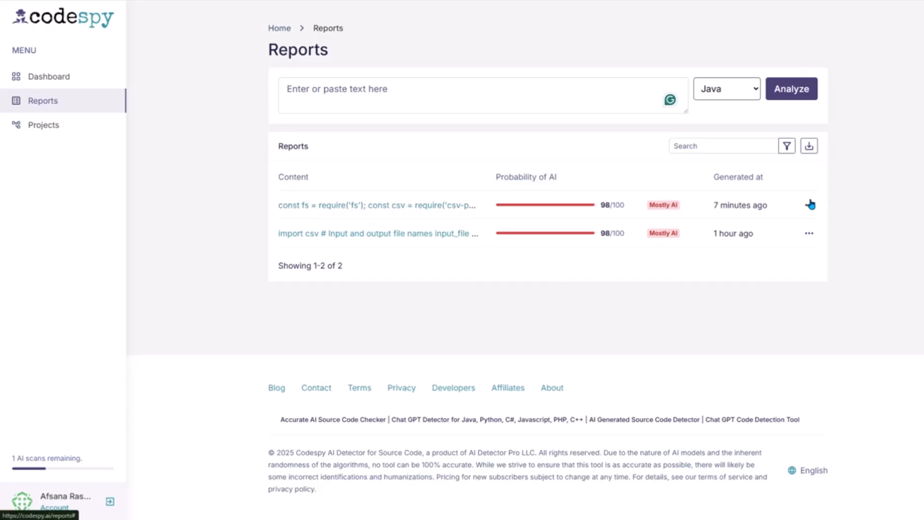
{"action": "left_click", "coordinate": [809, 205]}
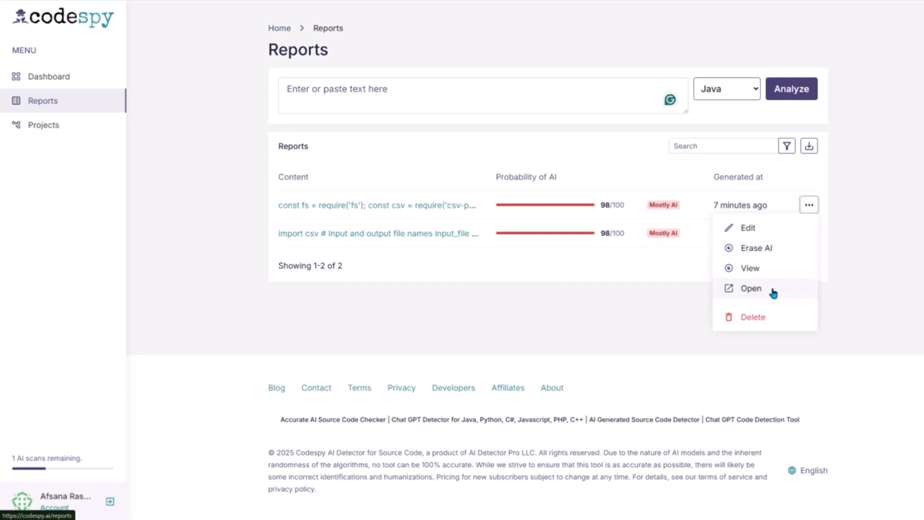